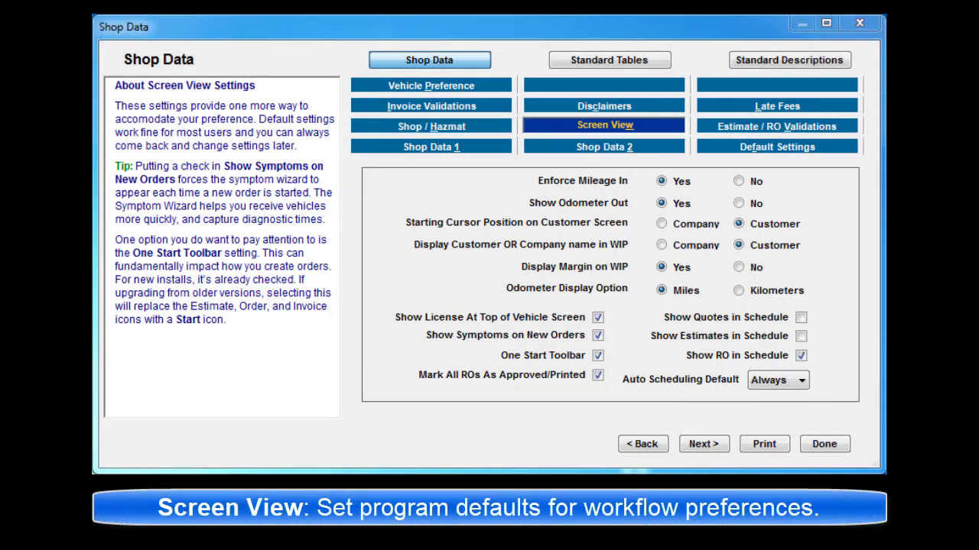
pyautogui.moveTo(583, 181)
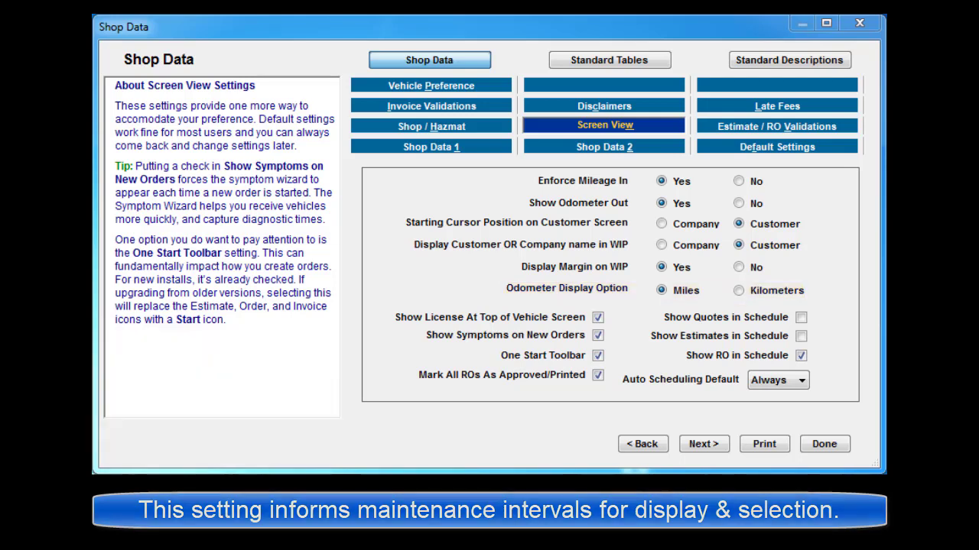
# Turn off Show RO in Schedule on the Screen View tab.
pyautogui.click(490, 317)
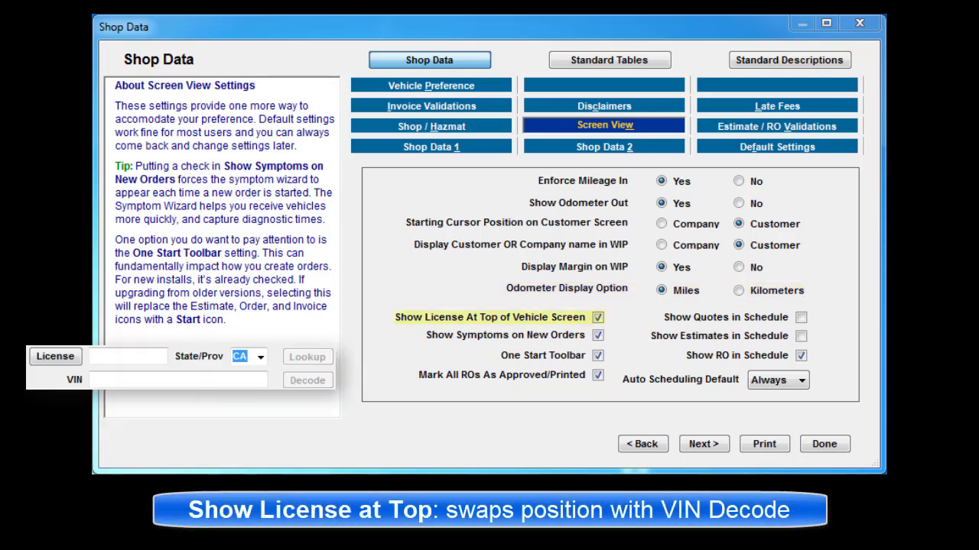
pyautogui.click(598, 317)
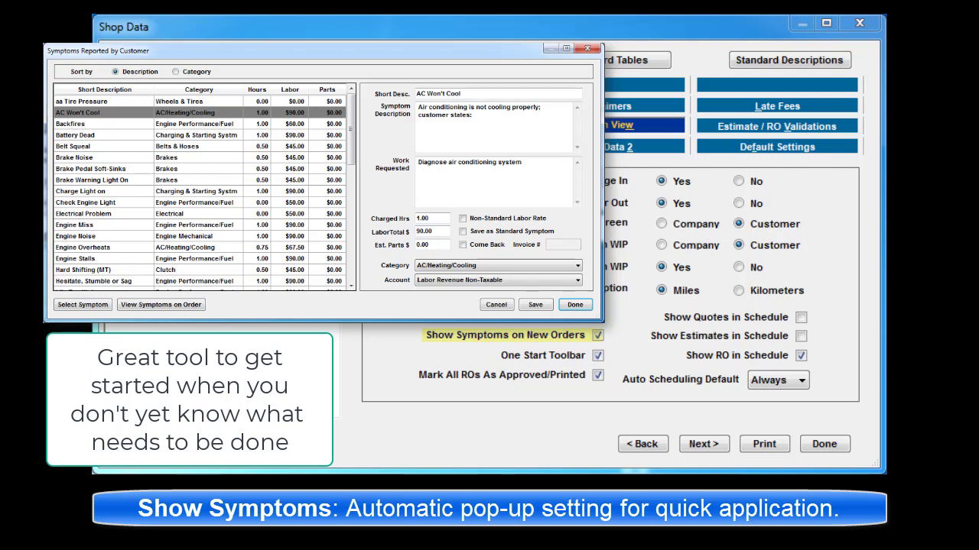
pyautogui.click(574, 304)
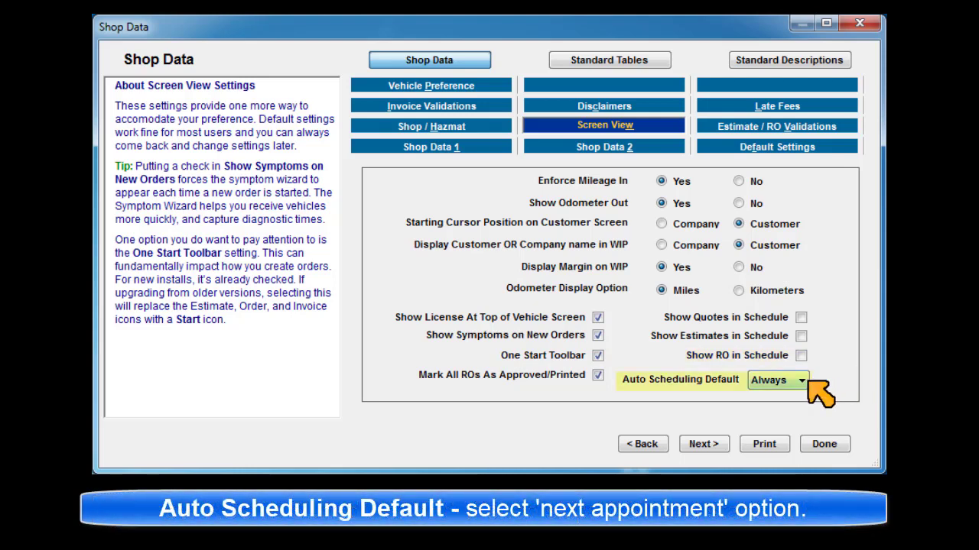
# Expand the Auto Scheduling Default dropdown to list Never, Always and Prompt.
pyautogui.click(802, 380)
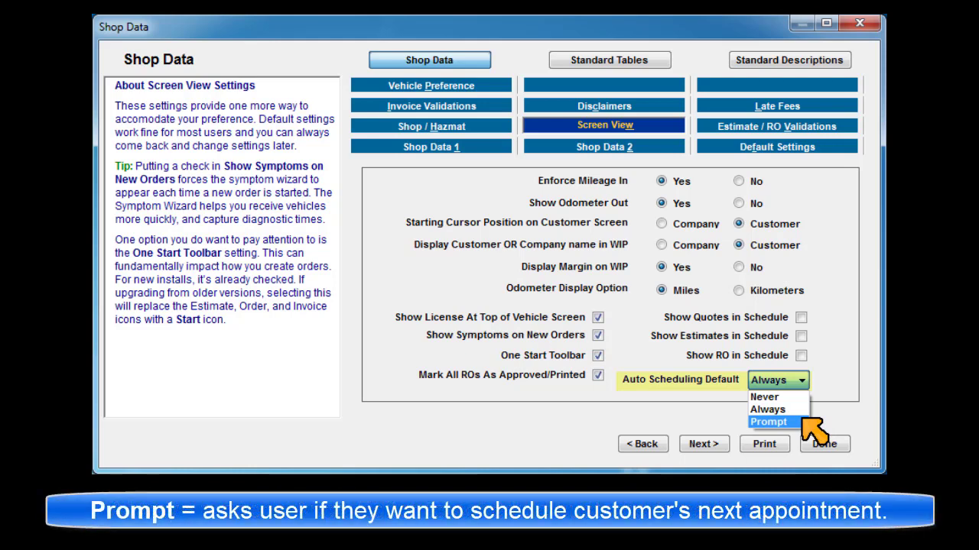
pyautogui.moveTo(764, 397)
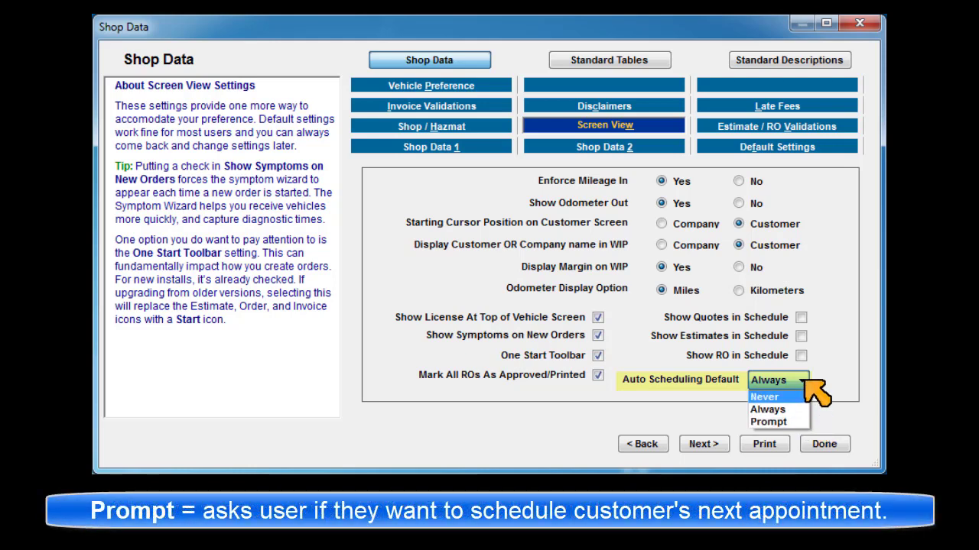